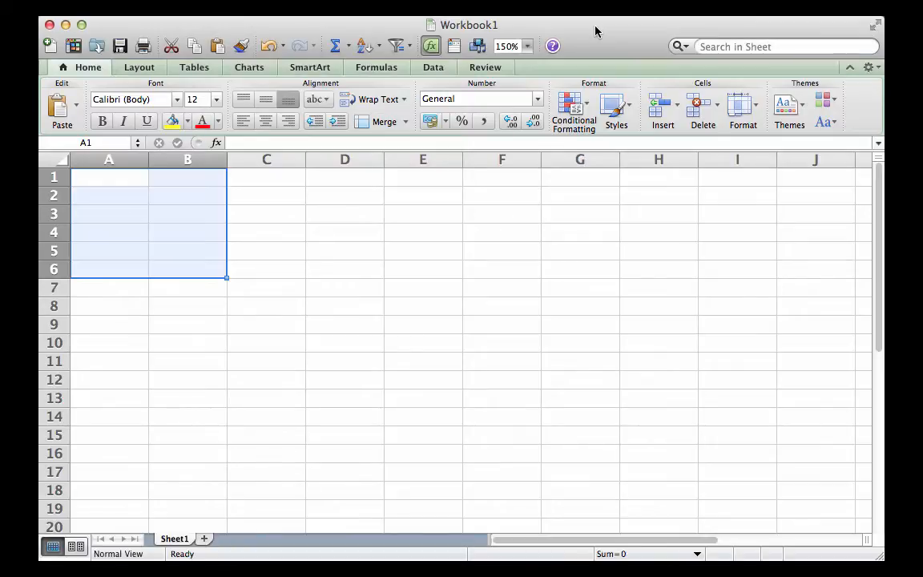
Enter -1, -0.5, -0.1, -0.01, -0.001, -0.0001, -0.00001 down A1:A7 and check A2
click(266, 269)
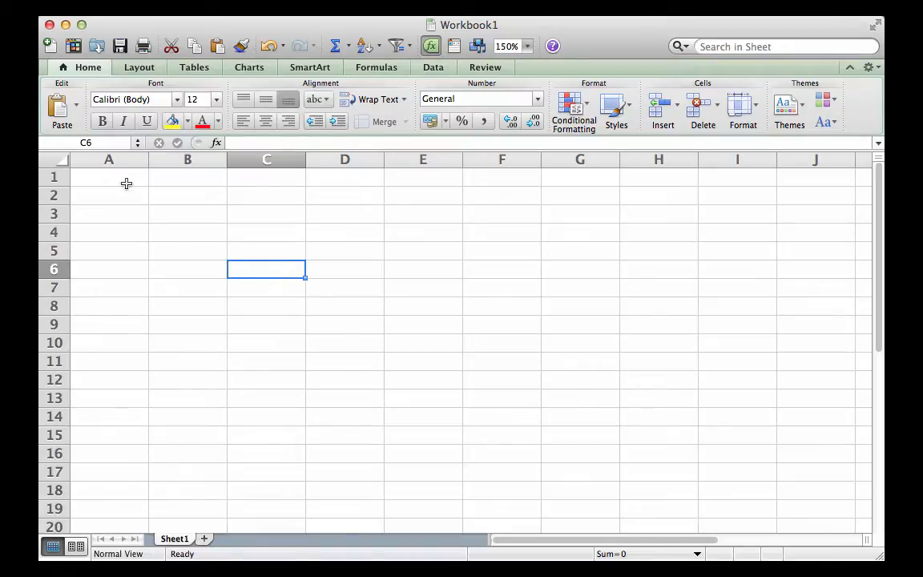
click(109, 177)
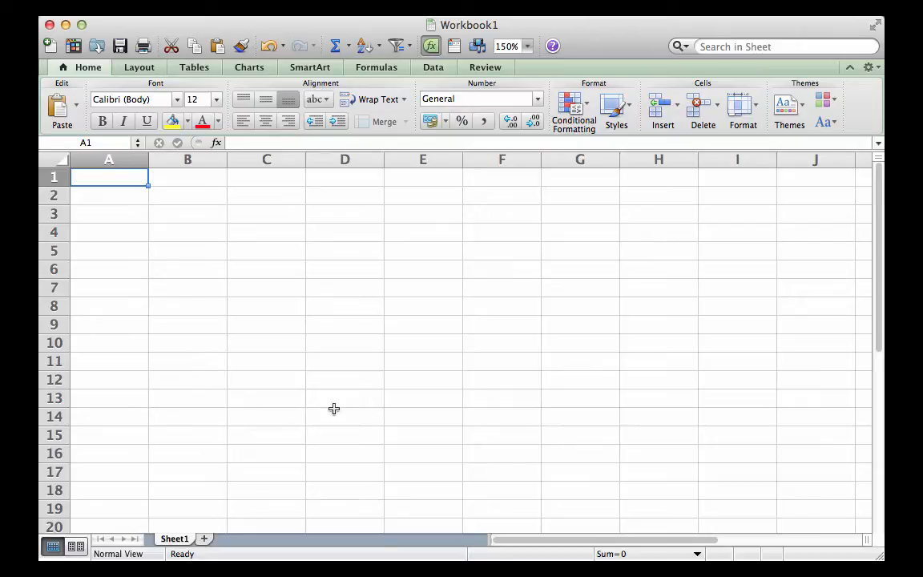
mouse_move(216, 372)
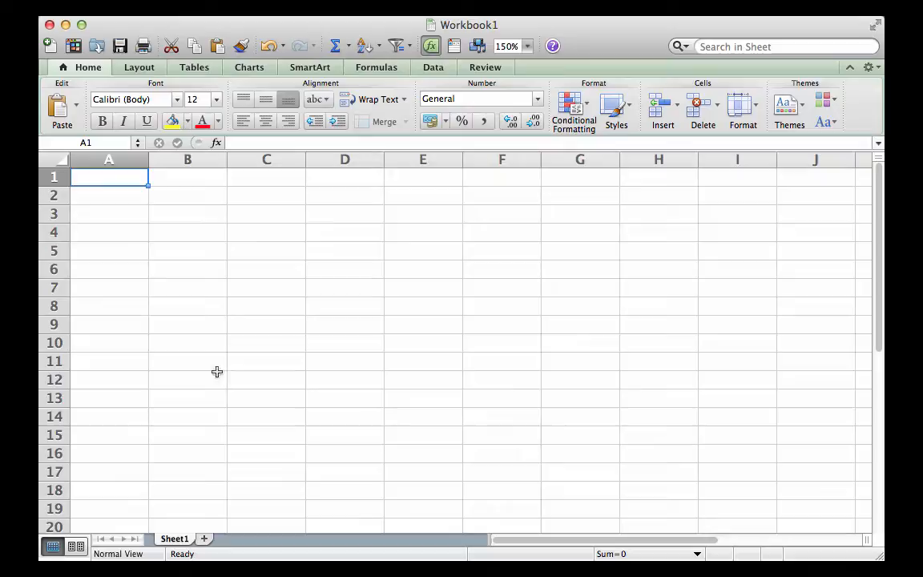
mouse_move(386, 404)
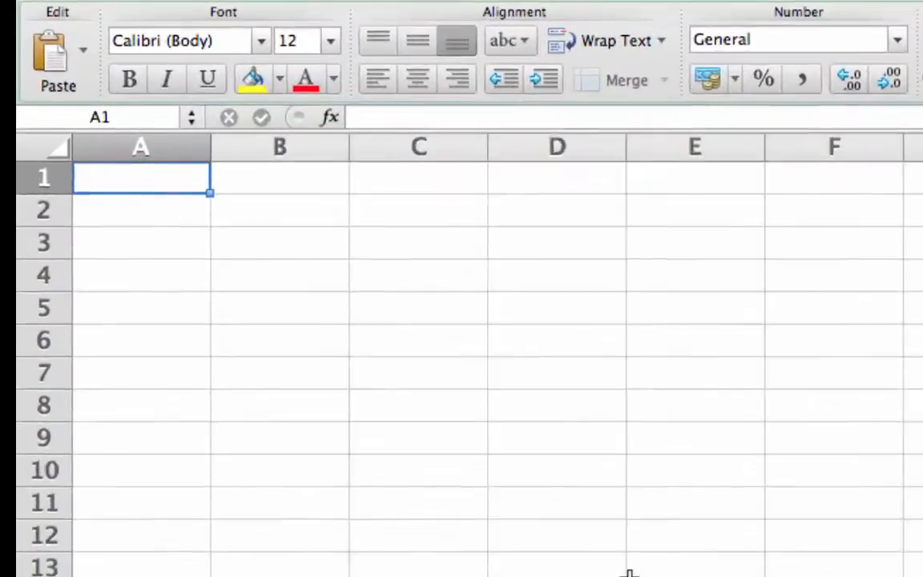
text(-)
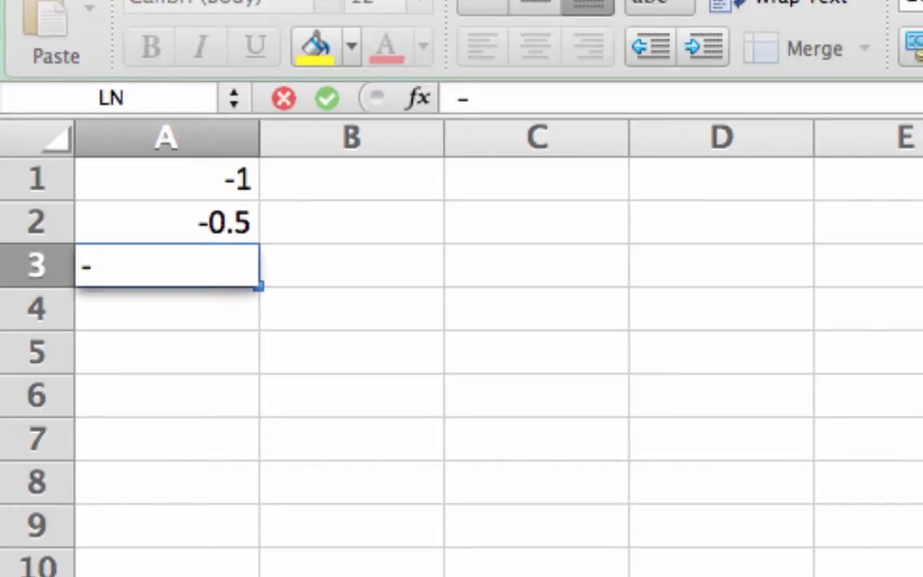
text(-0.1)
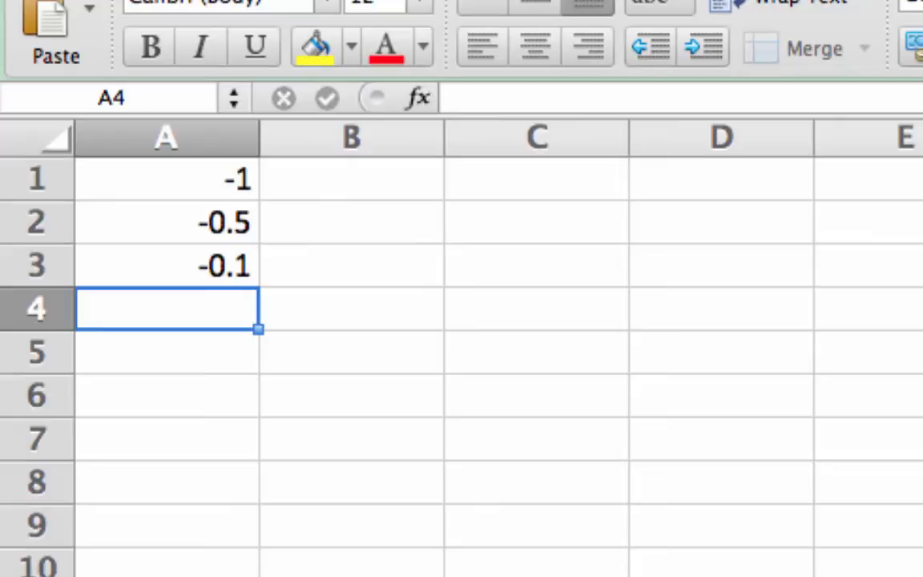
text(-0.01)
click(166, 351)
text(-0.001)
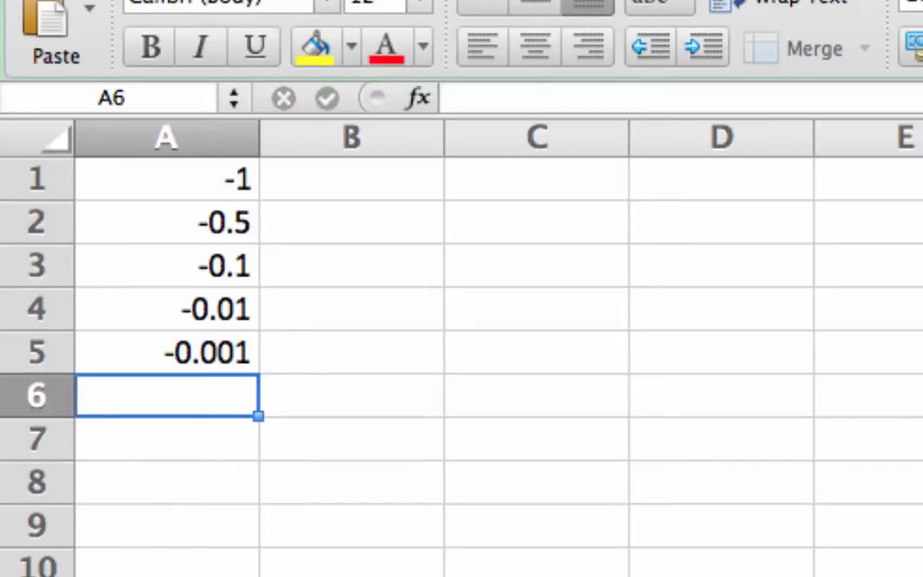
text(-.0001)
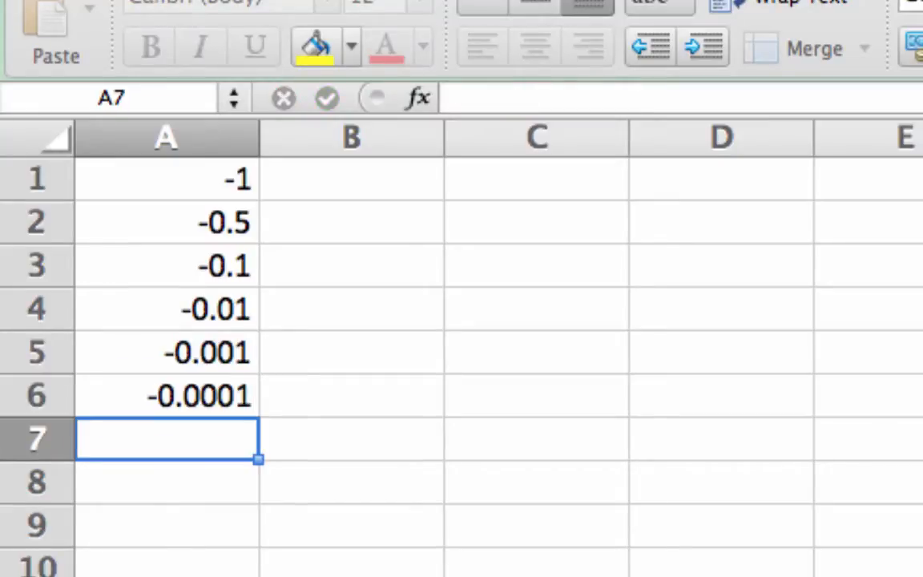
text(-0.00001)
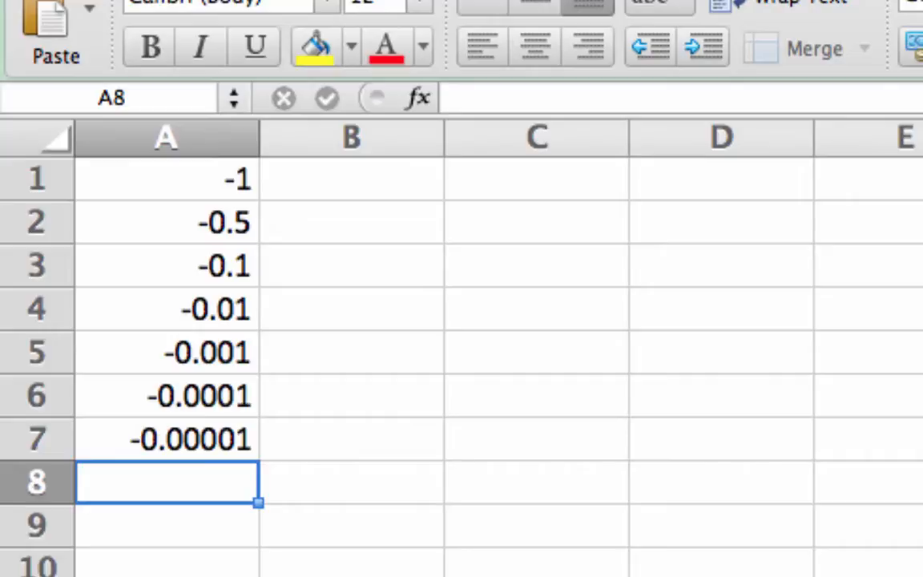
click(167, 221)
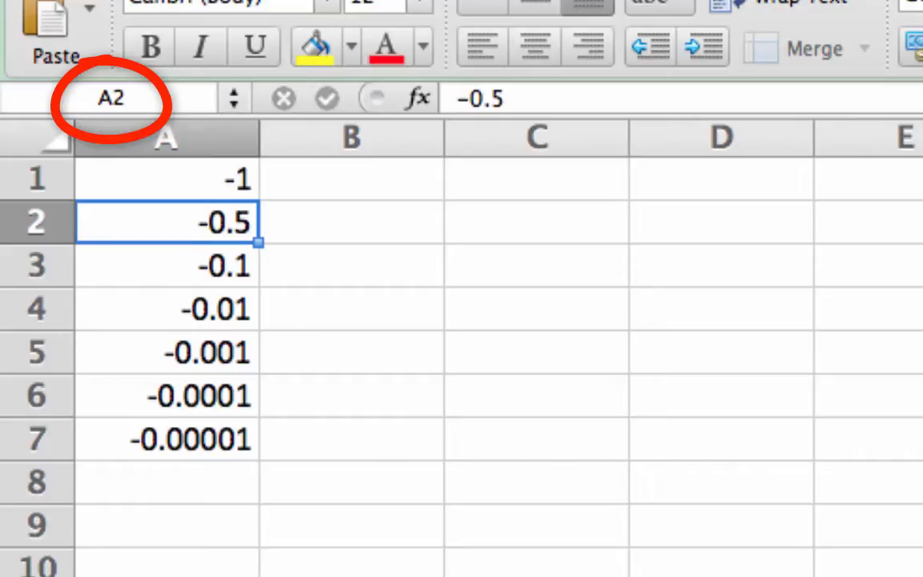
Enter =(2^A1-1)/A1 in B1, picking A1 by clicking, so it evaluates to 0.5
click(351, 177)
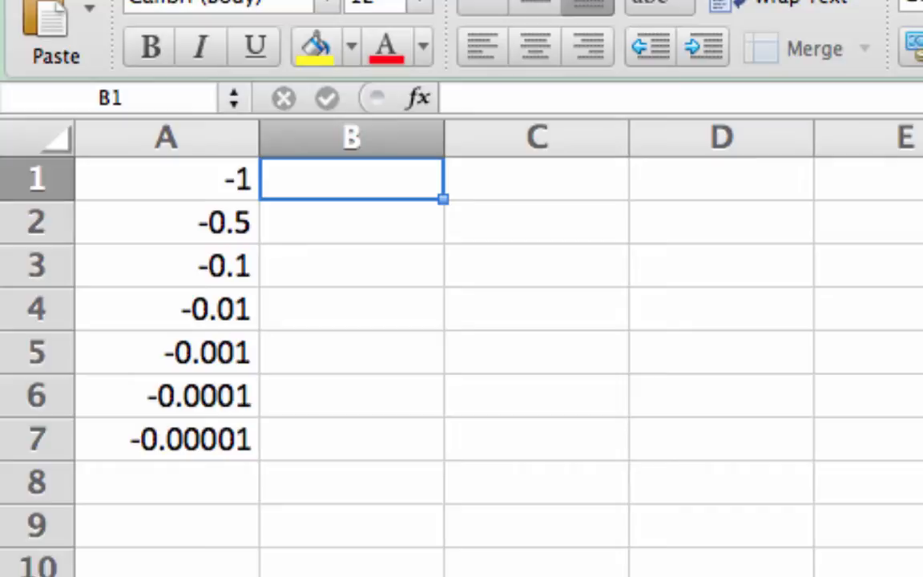
text(=)
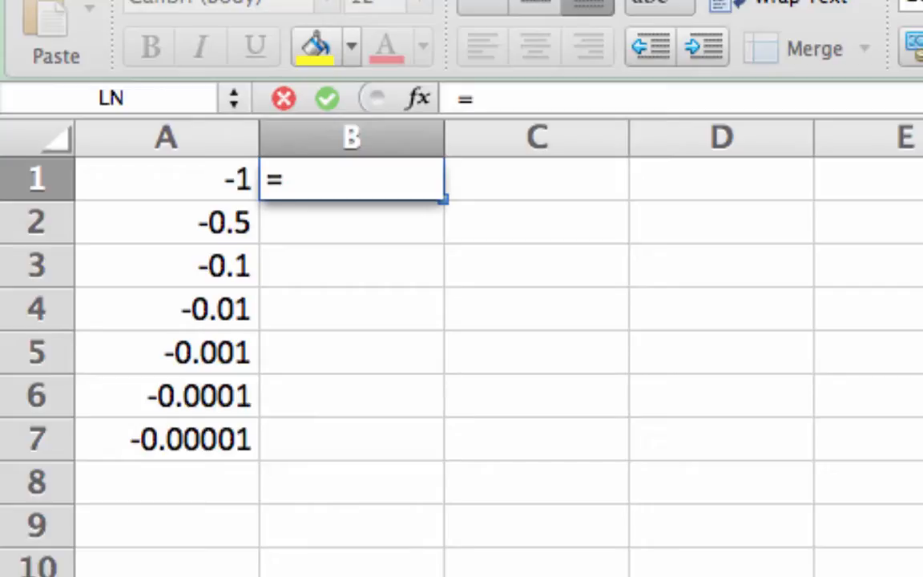
text(()
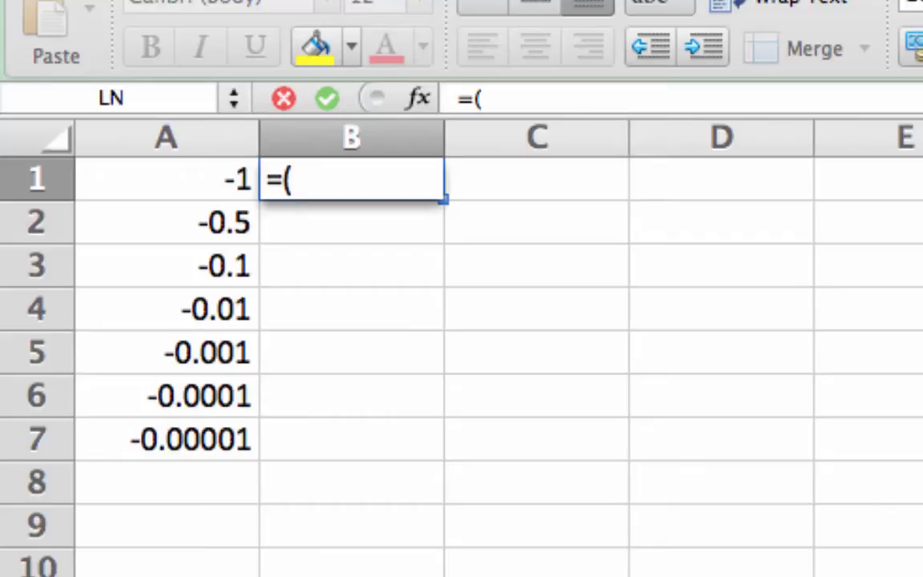
text(2)
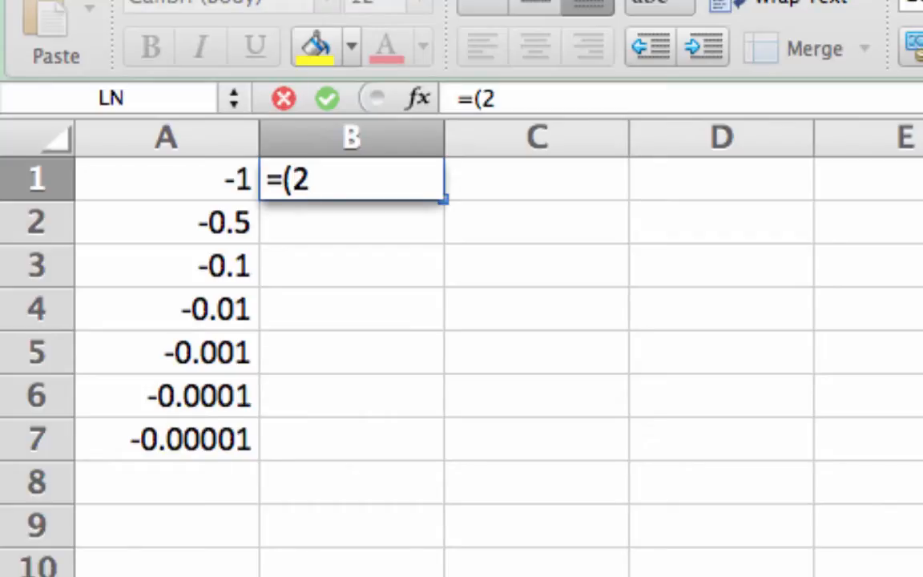
text(^)
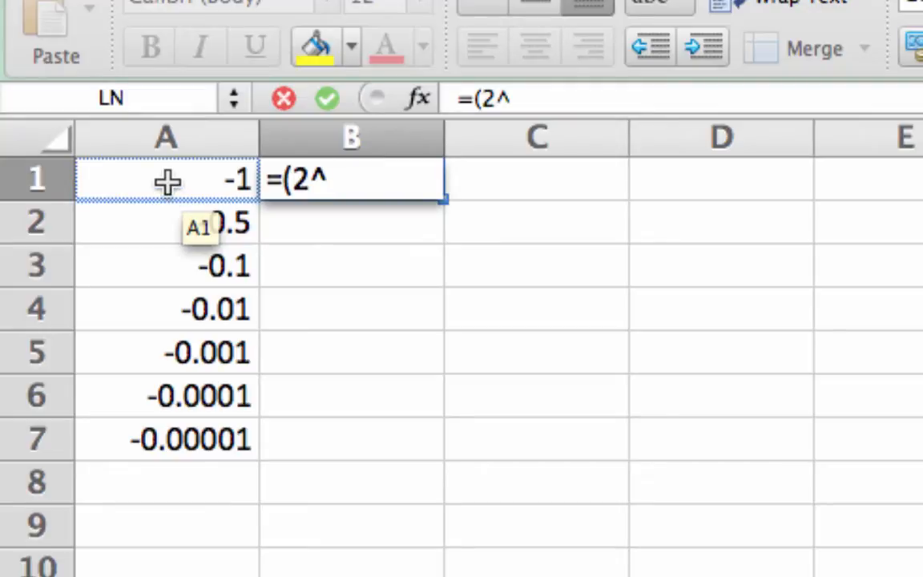
click(167, 180)
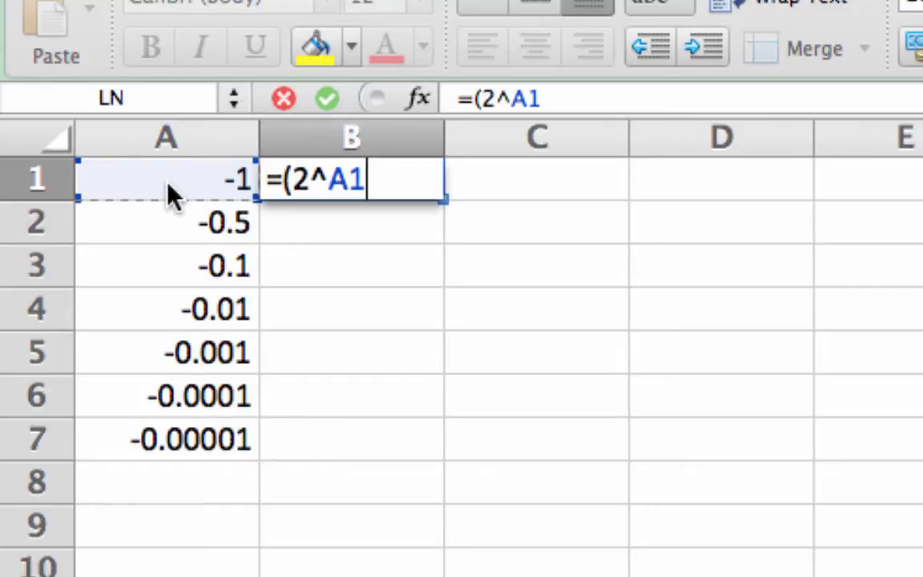
text(-)
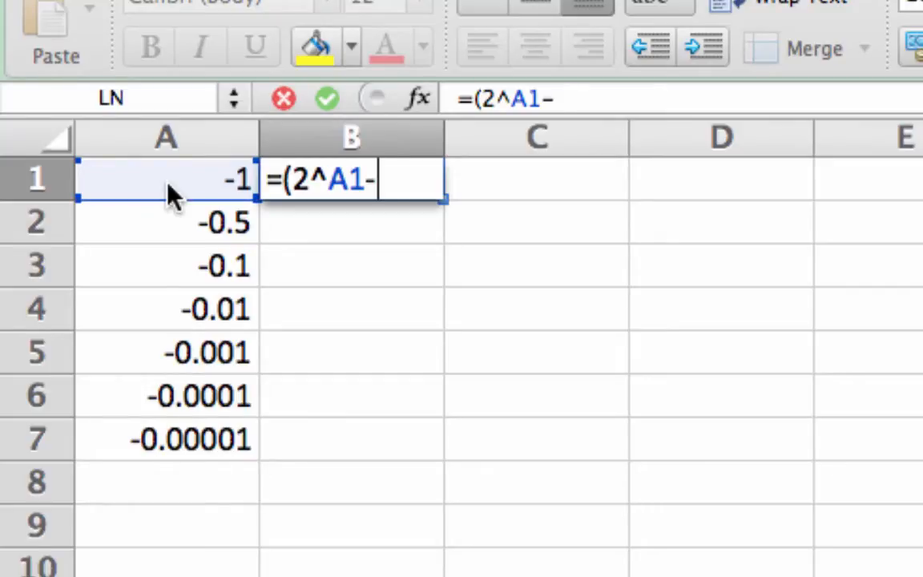
text(1))
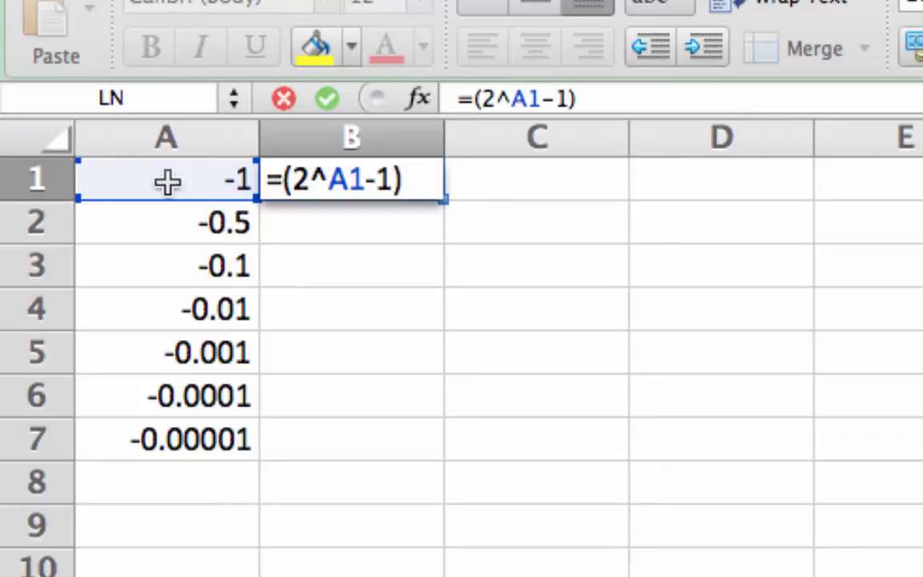
text(/)
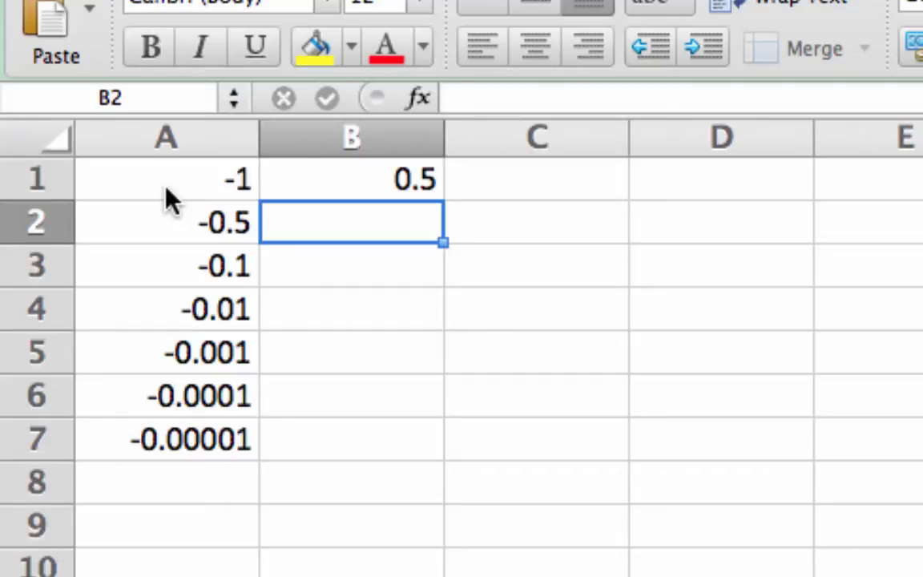
Copy the B1 formula down to B7 and verify the copied formula in B4
click(351, 180)
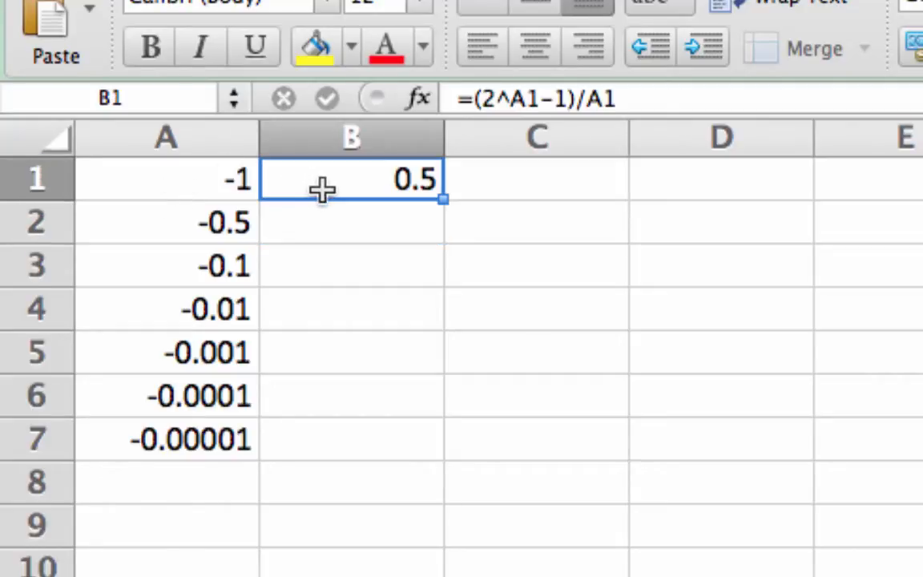
mouse_move(439, 335)
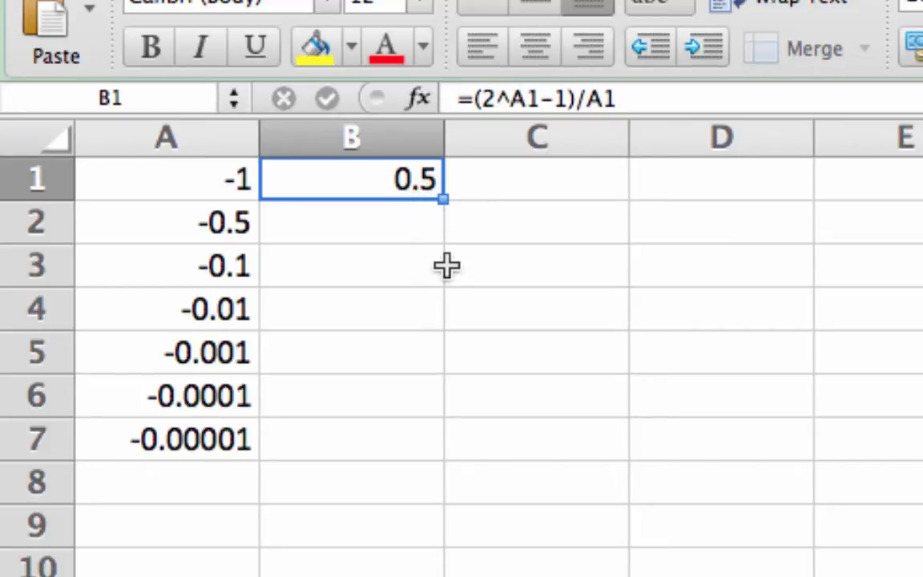
mouse_move(441, 200)
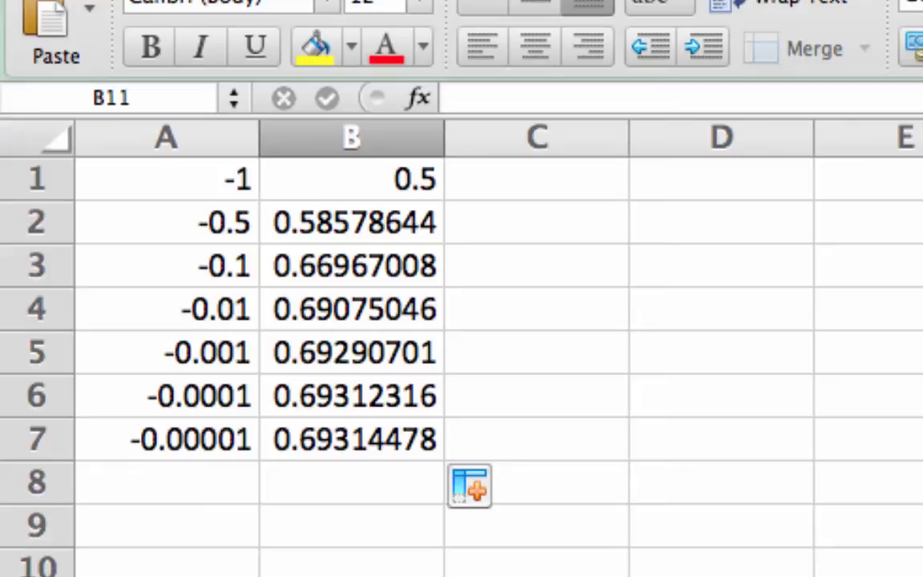
click(353, 309)
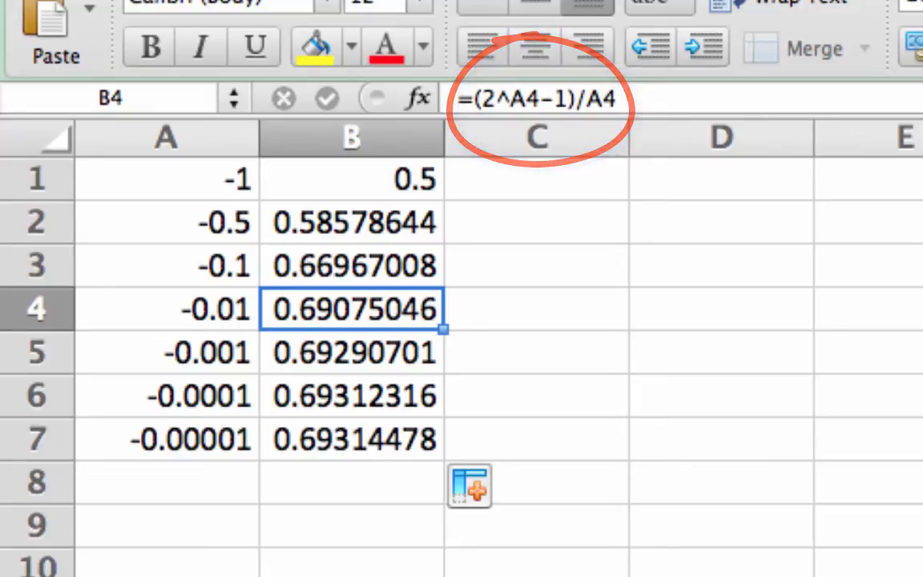
click(535, 307)
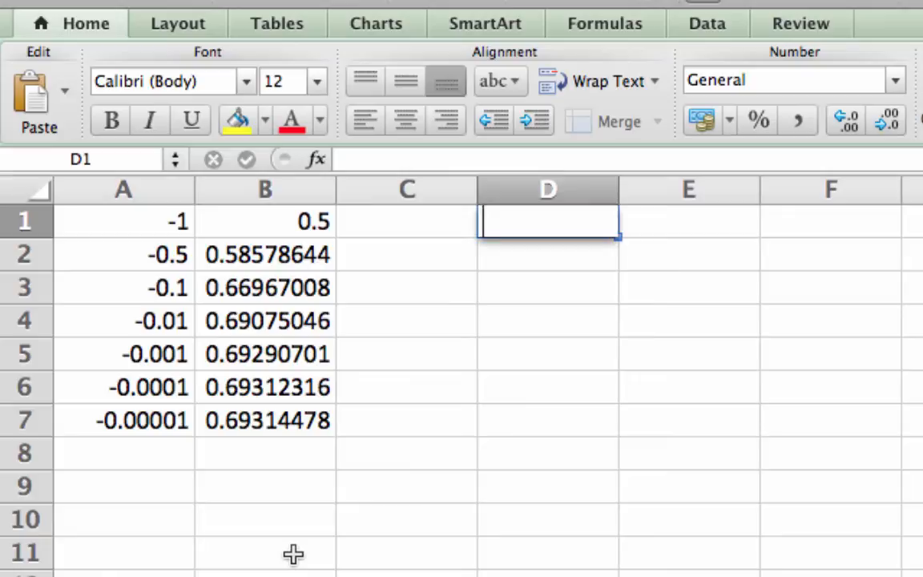
Enter 1, 0.5, 0.1, 0.01, 0.001, 0.0001, 0.00001 down D1:D7
text(0.)
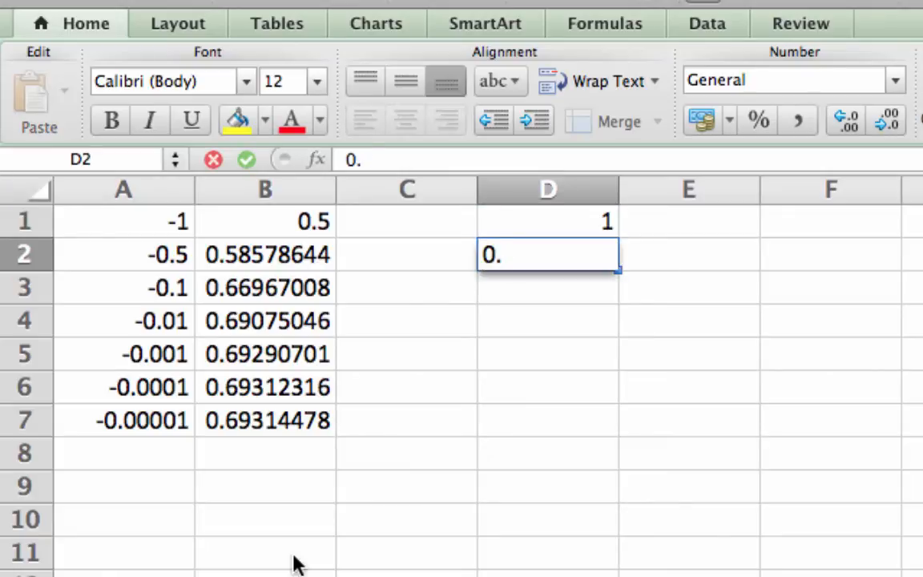
text(.1)
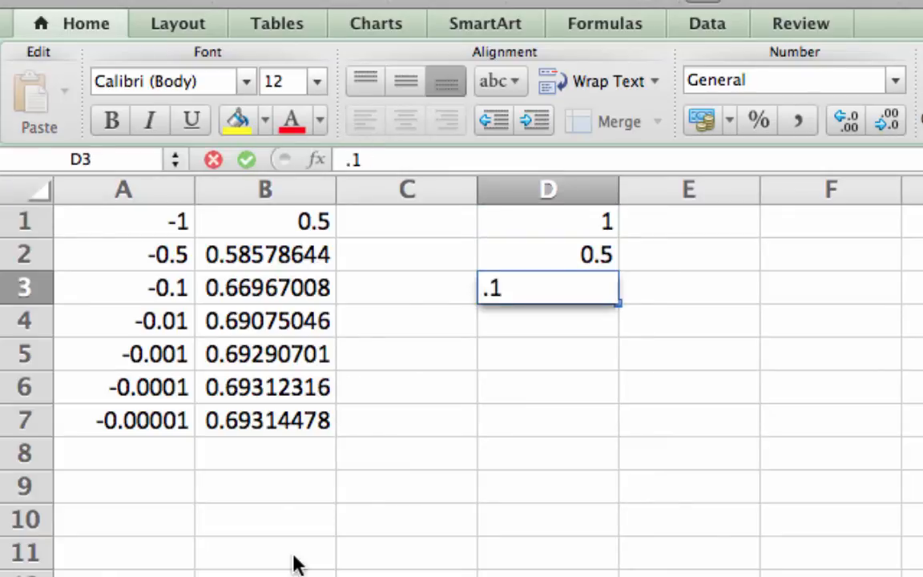
key(enter)
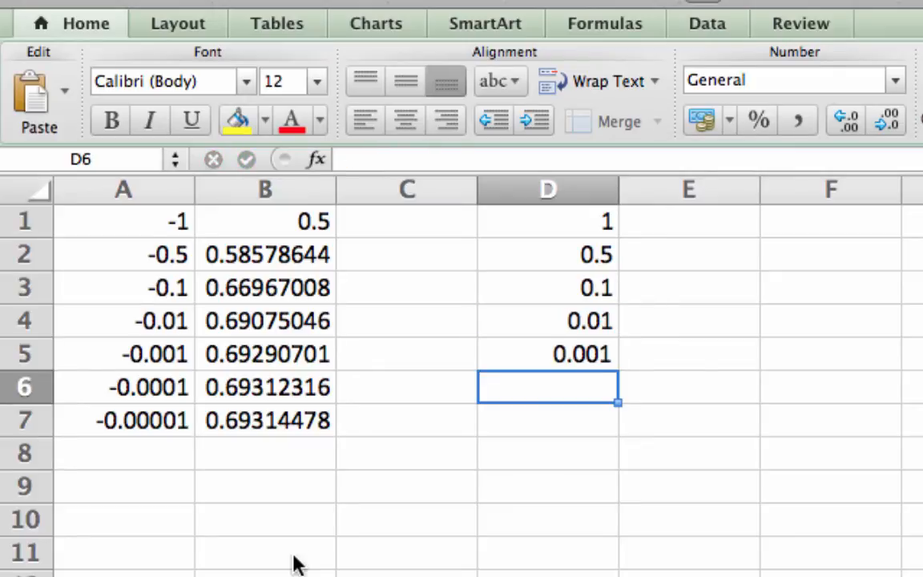
text(.0001)
click(548, 420)
text(0.00001)
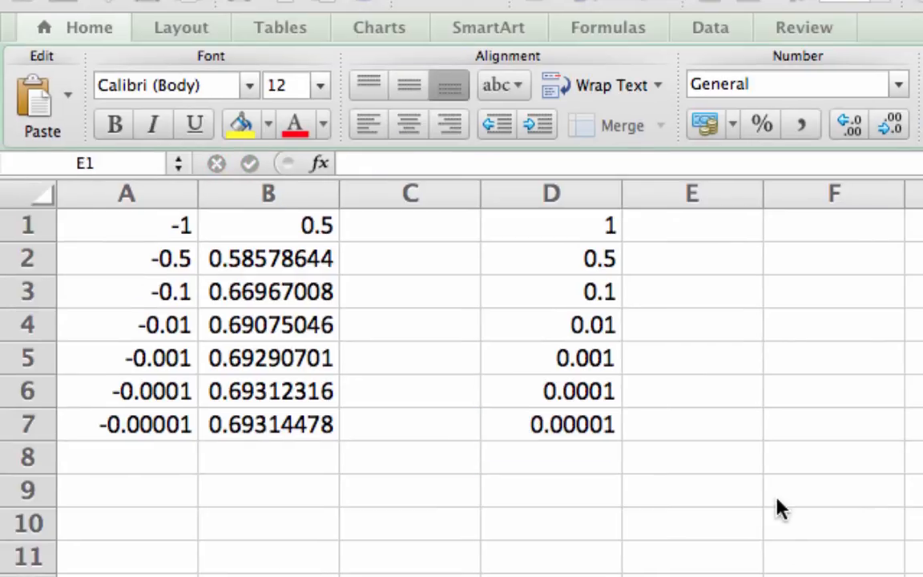
click(692, 224)
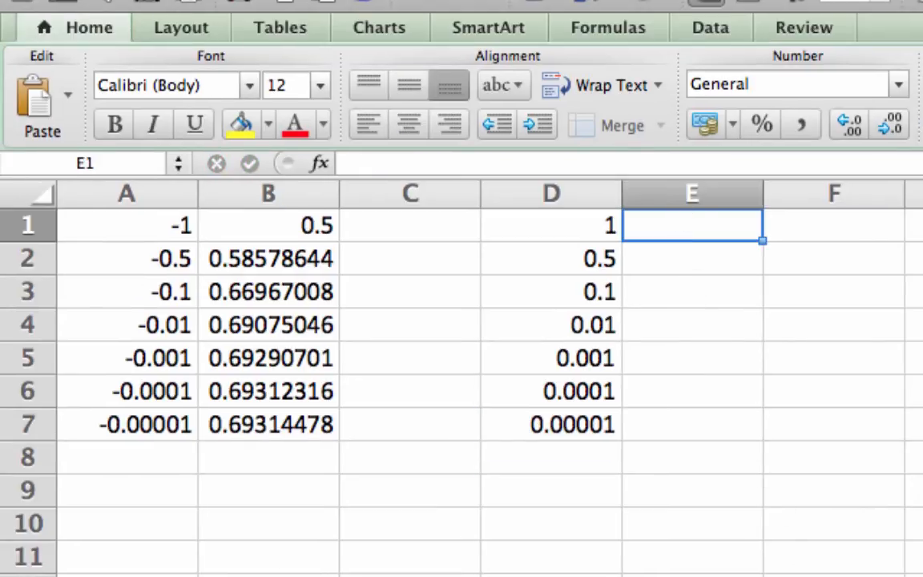
Enter =(2^D1-1)/D1 in E1 and fill it down through E7
text(=(2^)
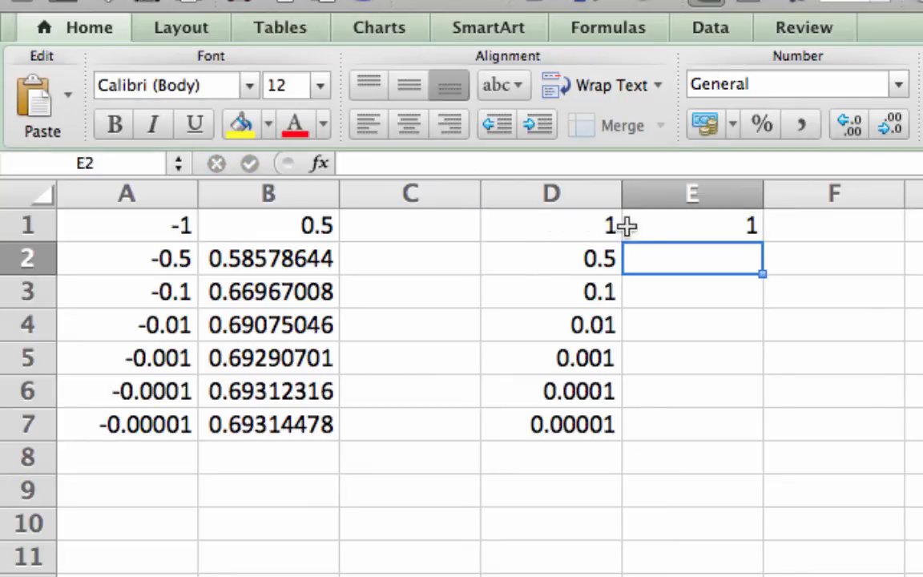
click(692, 224)
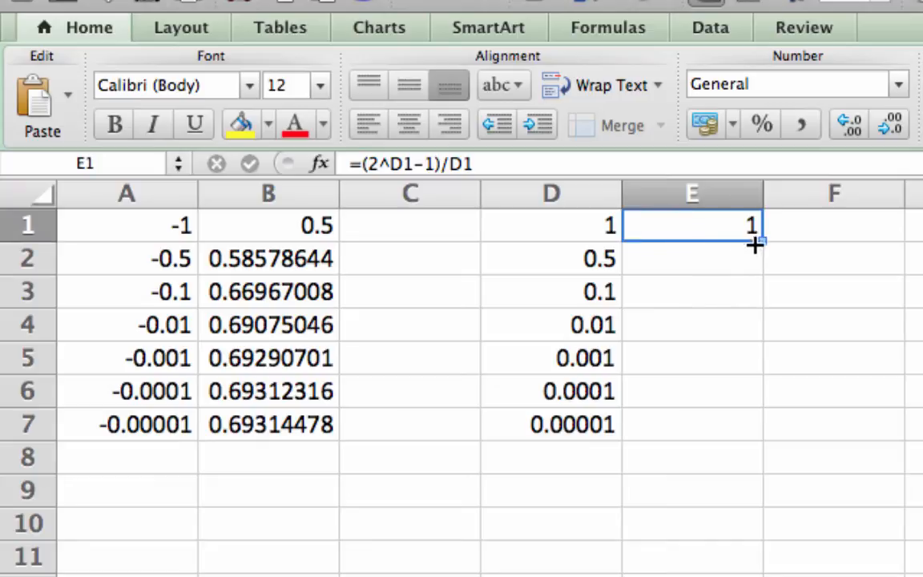
drag(753, 237, 738, 425)
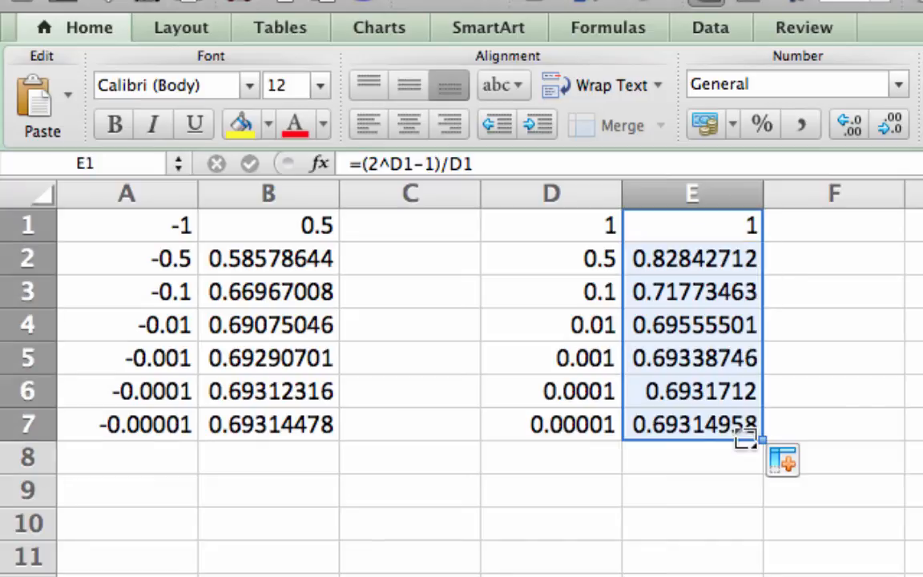